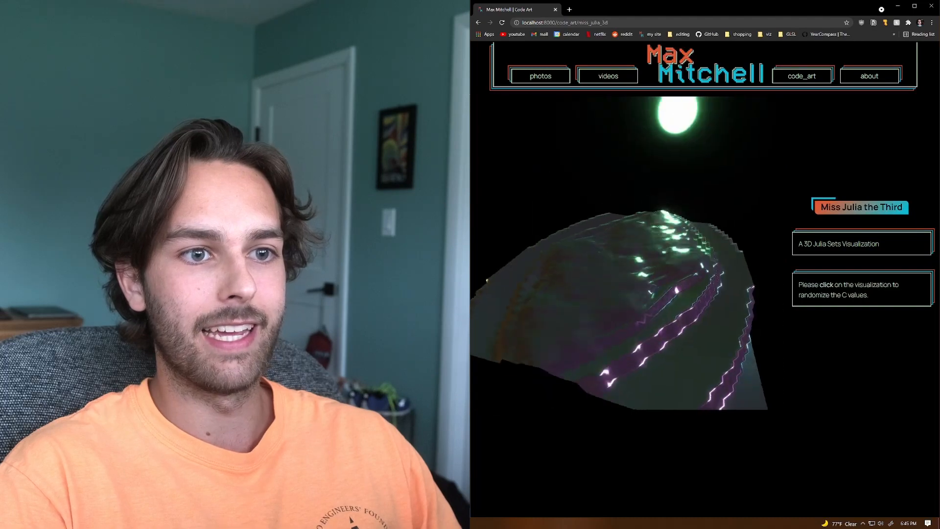
# Re-randomize the Julia C values five times until a wireframe plane with a deep funnel appears
pyautogui.click(630, 300)
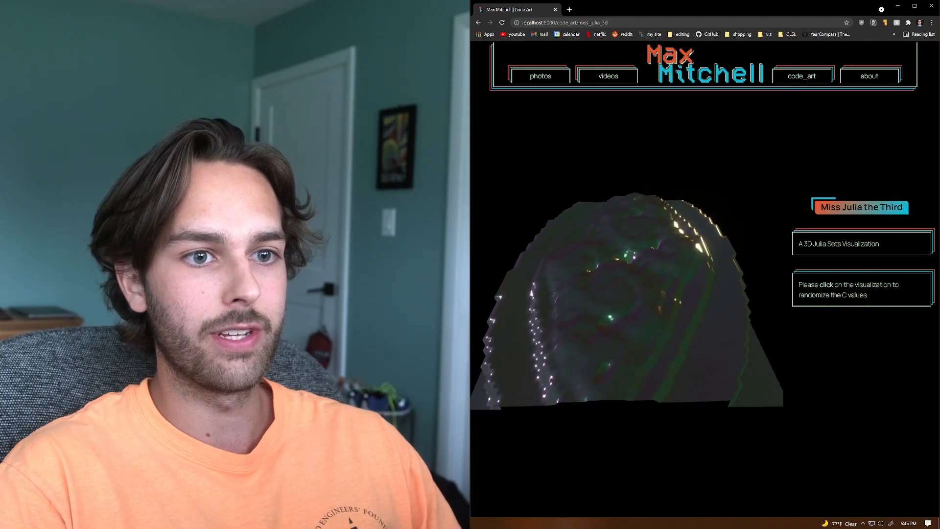
pyautogui.click(625, 300)
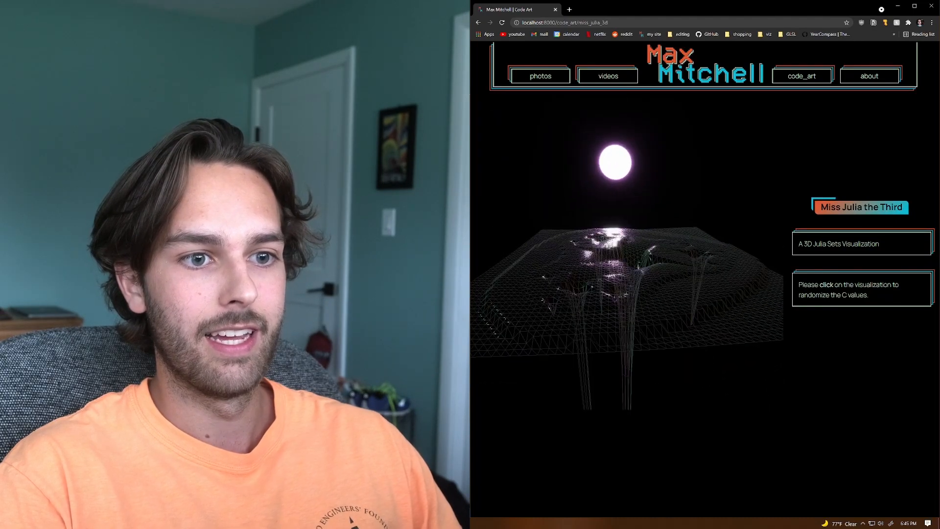
pyautogui.click(624, 282)
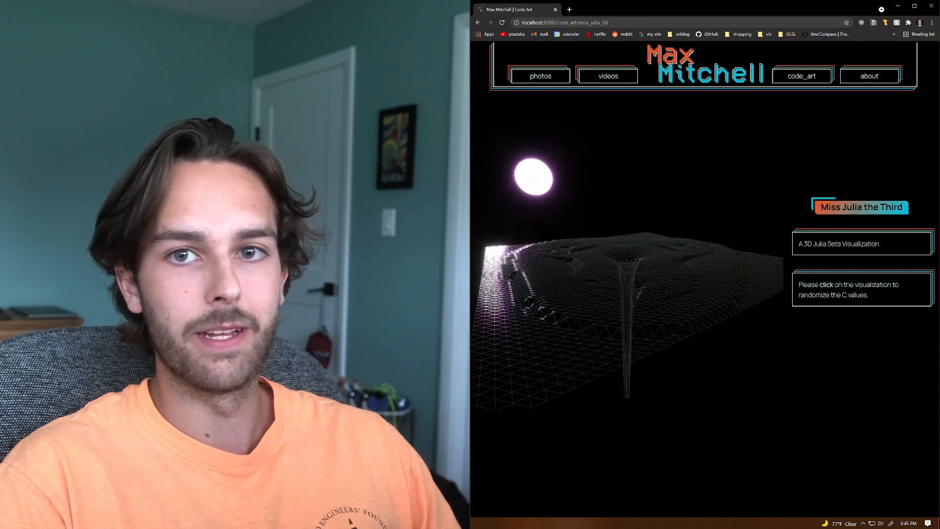
pyautogui.click(630, 294)
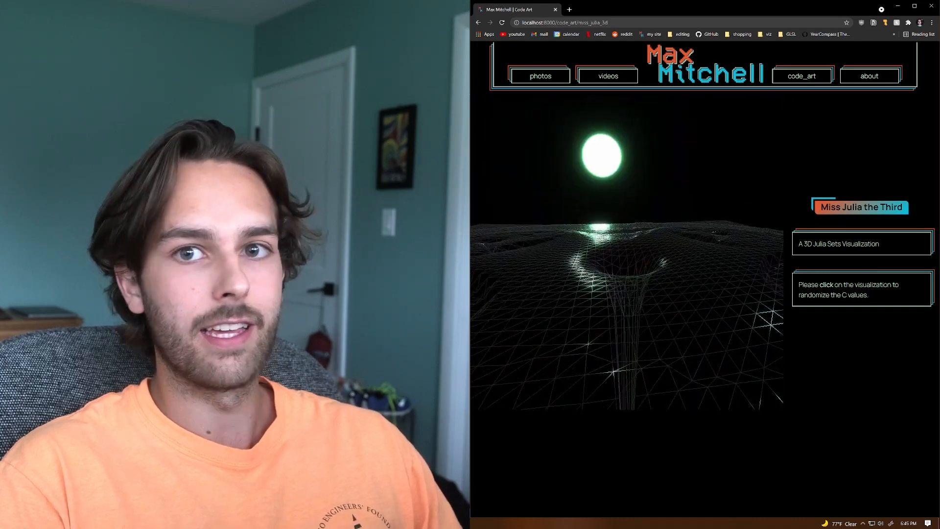
pyautogui.click(623, 269)
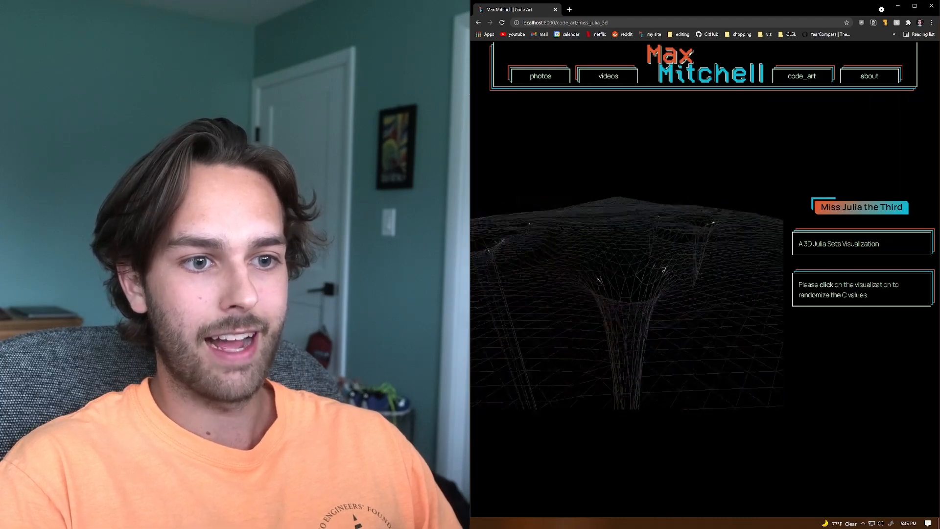
# Randomize the C values seven more times, reaching a colourful spiky wireframe around central domes
pyautogui.click(627, 299)
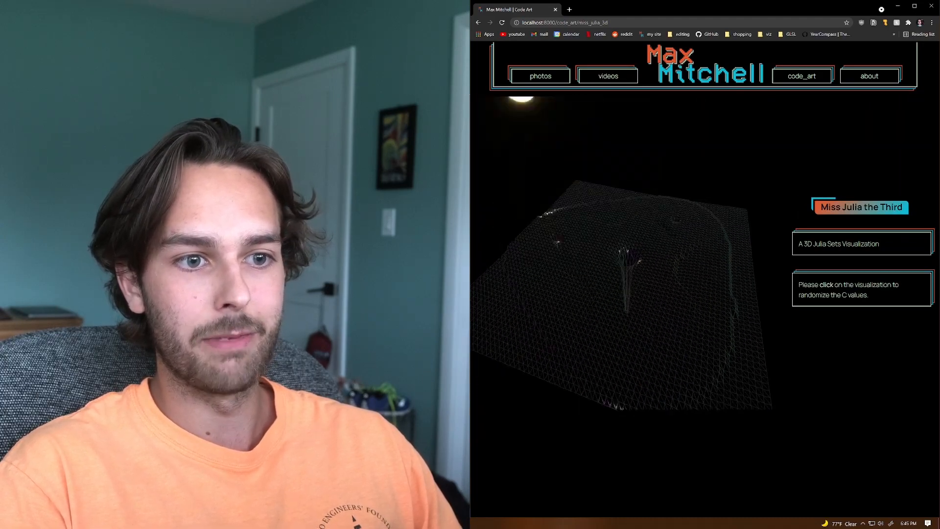
pyautogui.click(623, 270)
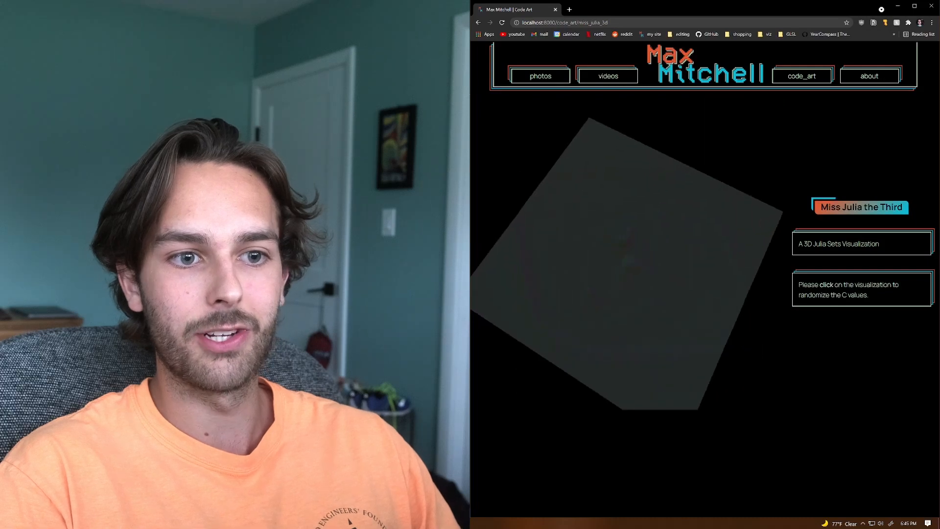
pyautogui.click(630, 270)
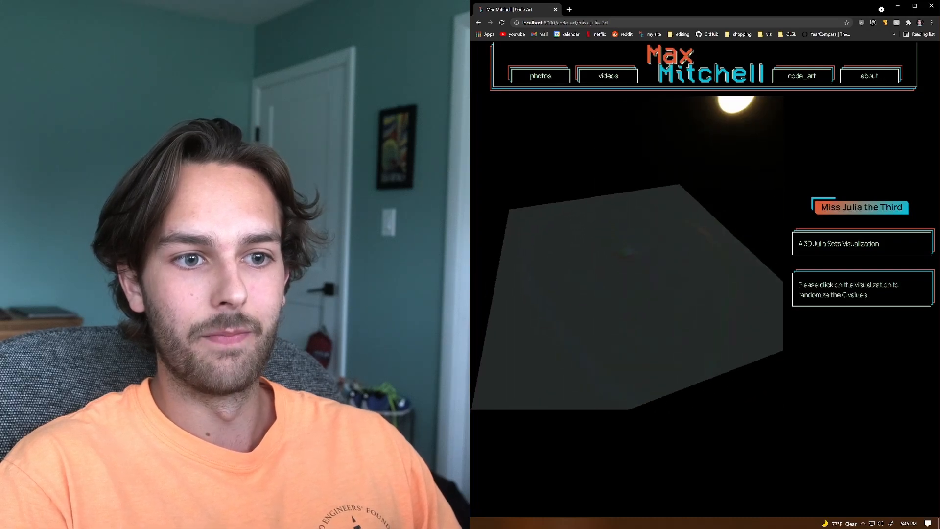
pyautogui.click(627, 282)
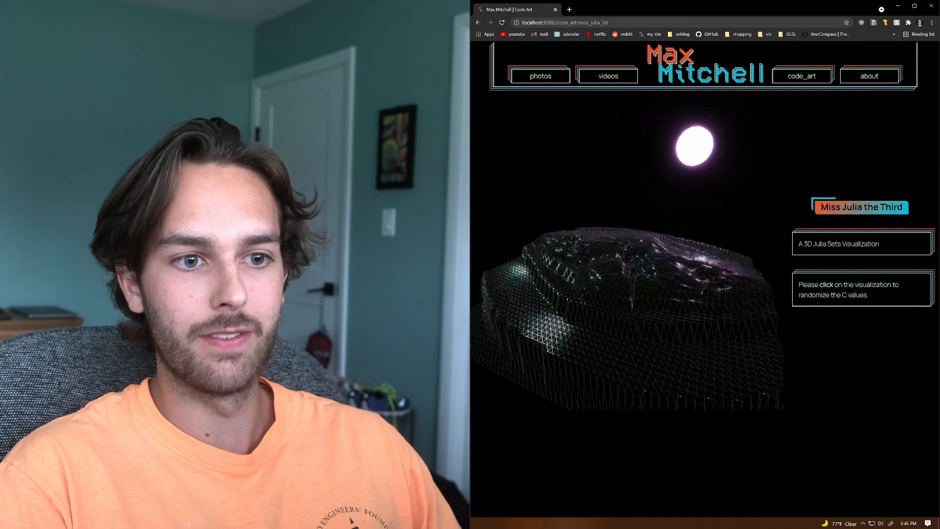
pyautogui.click(630, 282)
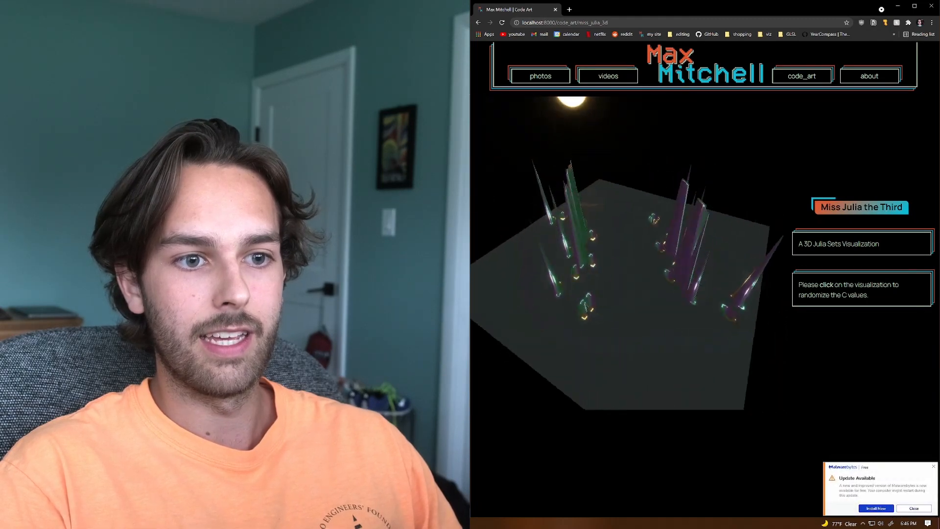
pyautogui.click(630, 270)
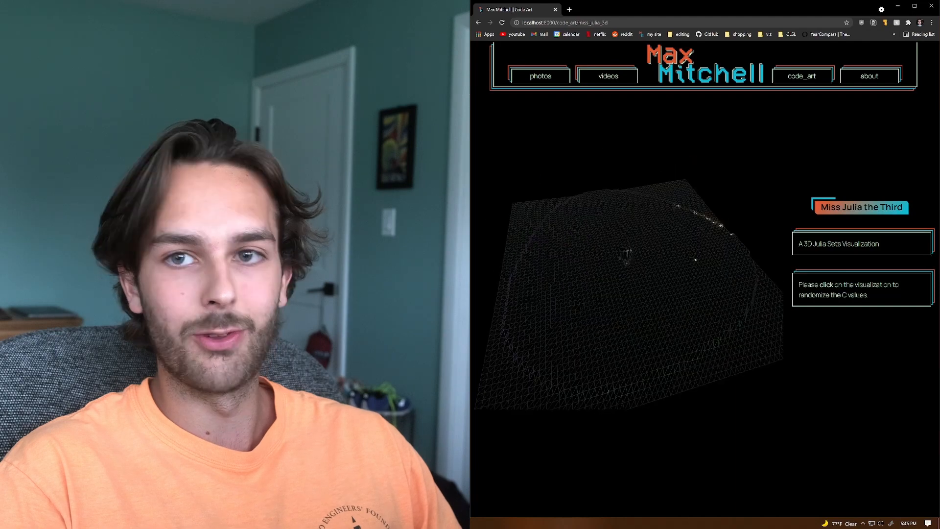
pyautogui.click(627, 270)
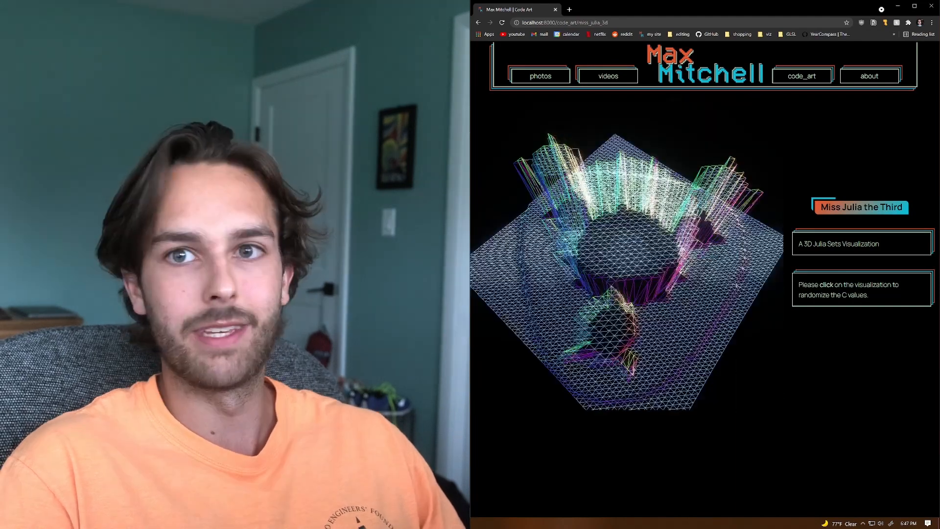